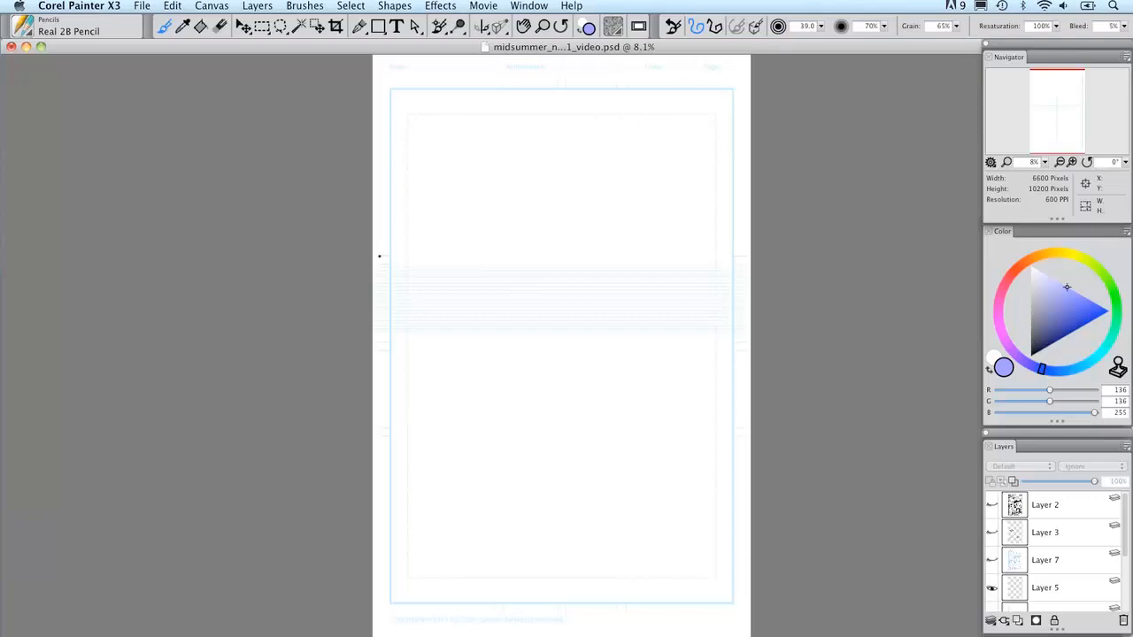
- Select Layer 5 as the working layer for the lettering guides
click(1045, 588)
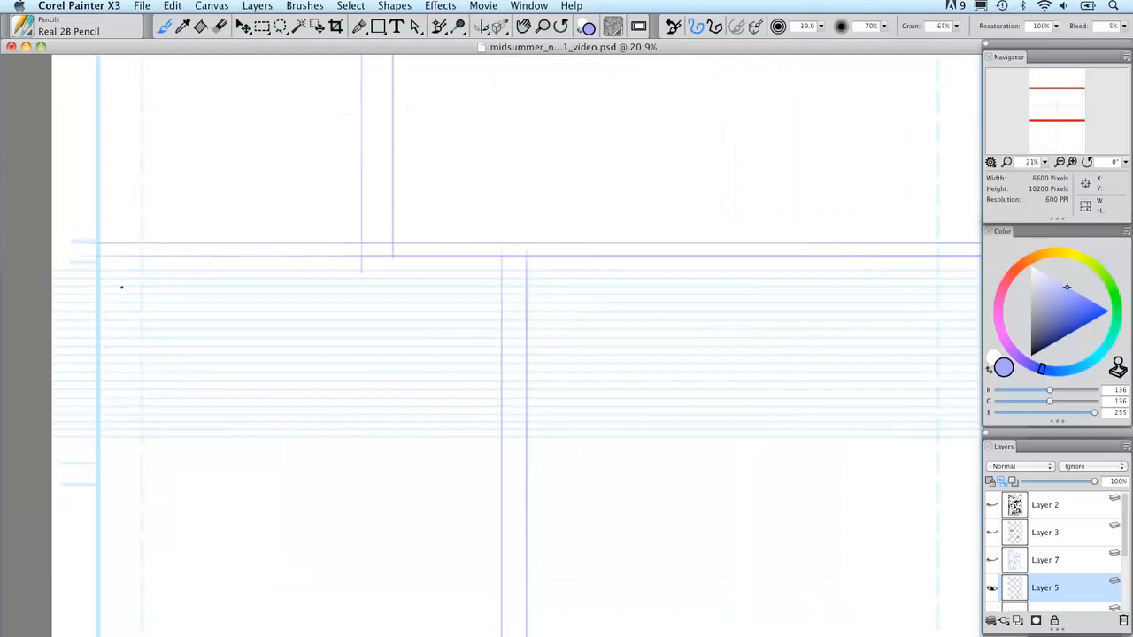
- Pencil the giraffe sketch and its face in light blue with the Real 2B Pencil
drag(124, 288, 190, 301)
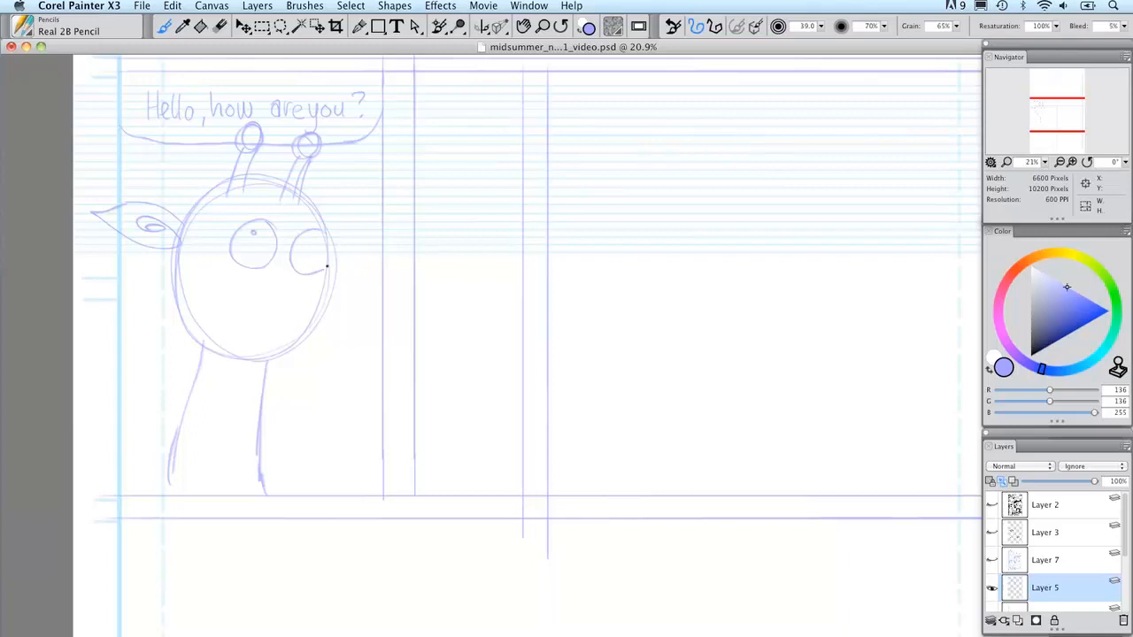
drag(345, 283, 381, 309)
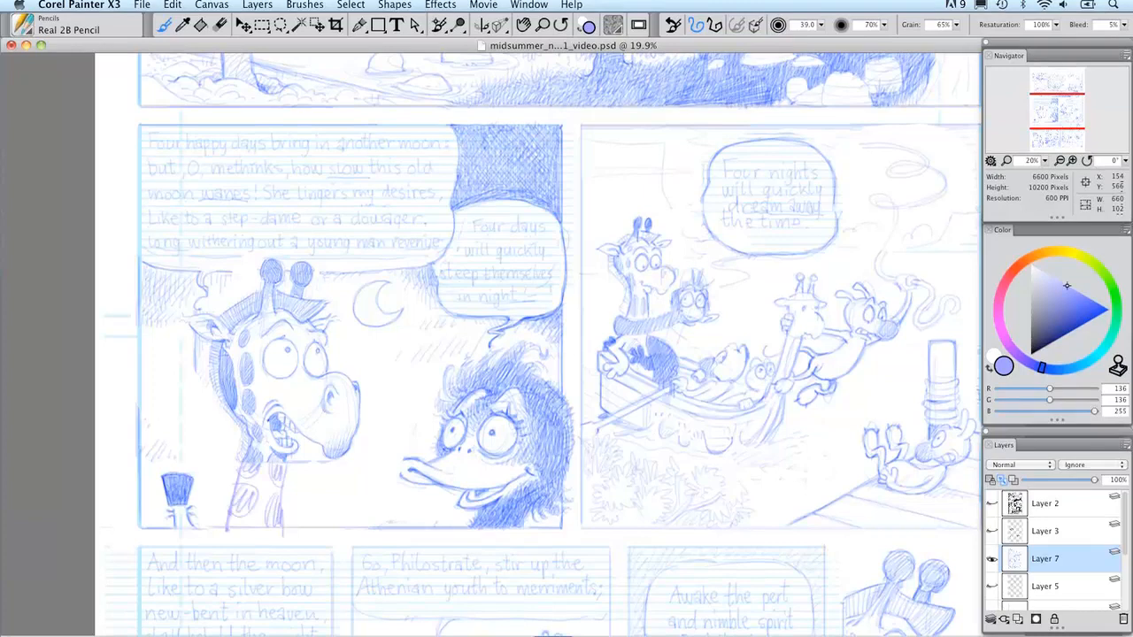
- Bring up the full pencilled comic page with its lettered balloons
click(56, 40)
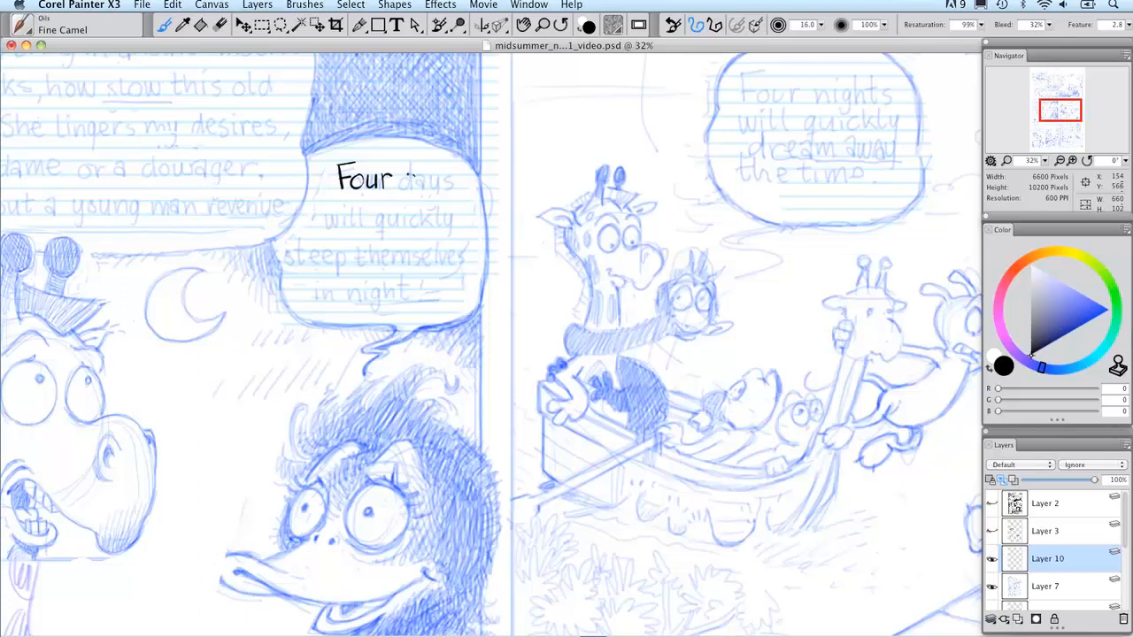
- Ink 'days' and begin 'wil' in black over the pencilled balloon lettering
text(days)
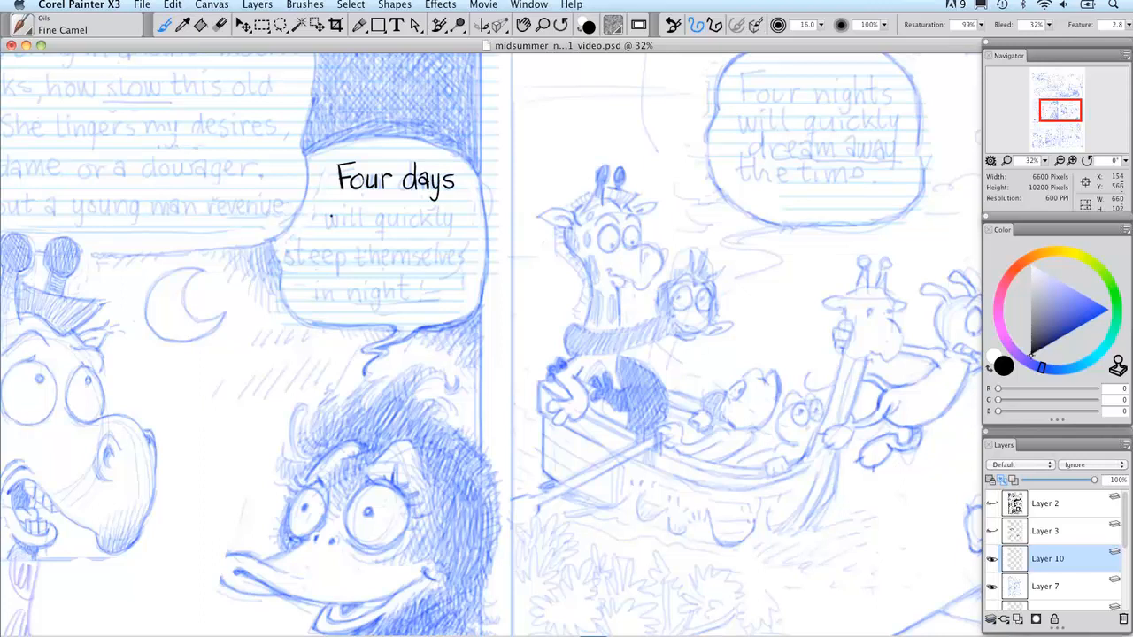
text(wil)
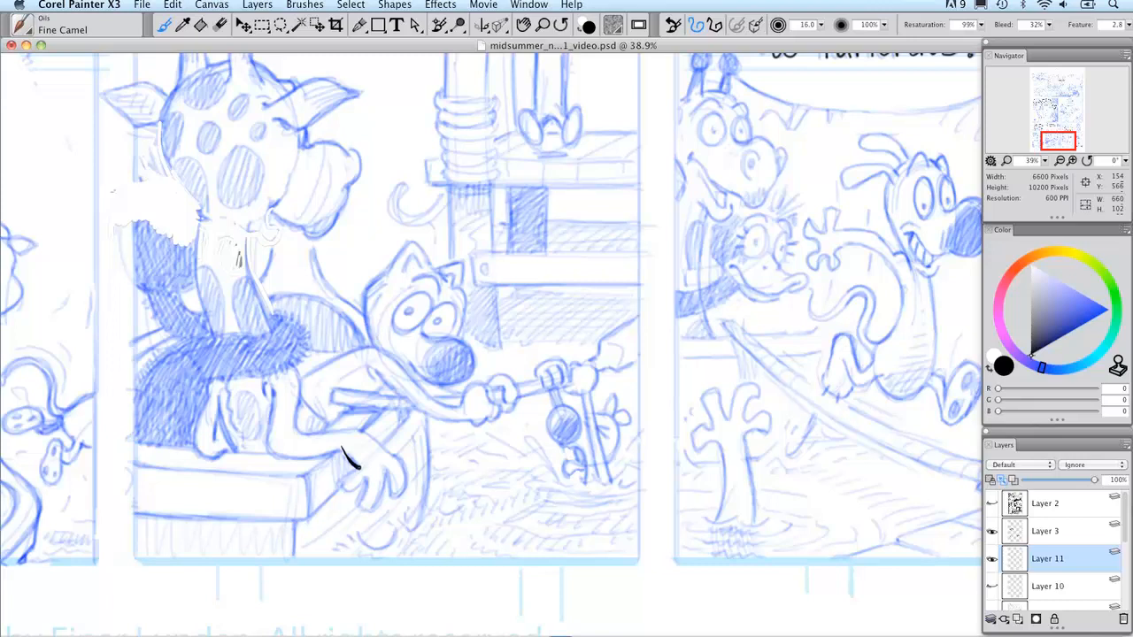
- Ink the outline of the pencilled hand's fingers on Layer 11 with Fine Camel
drag(345, 461, 363, 509)
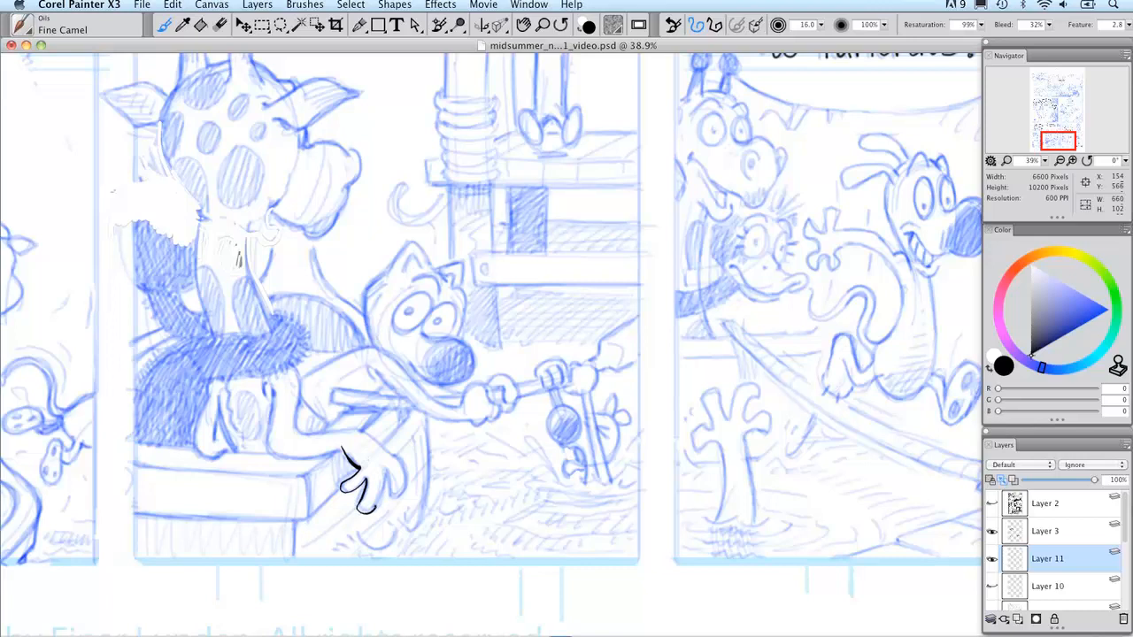